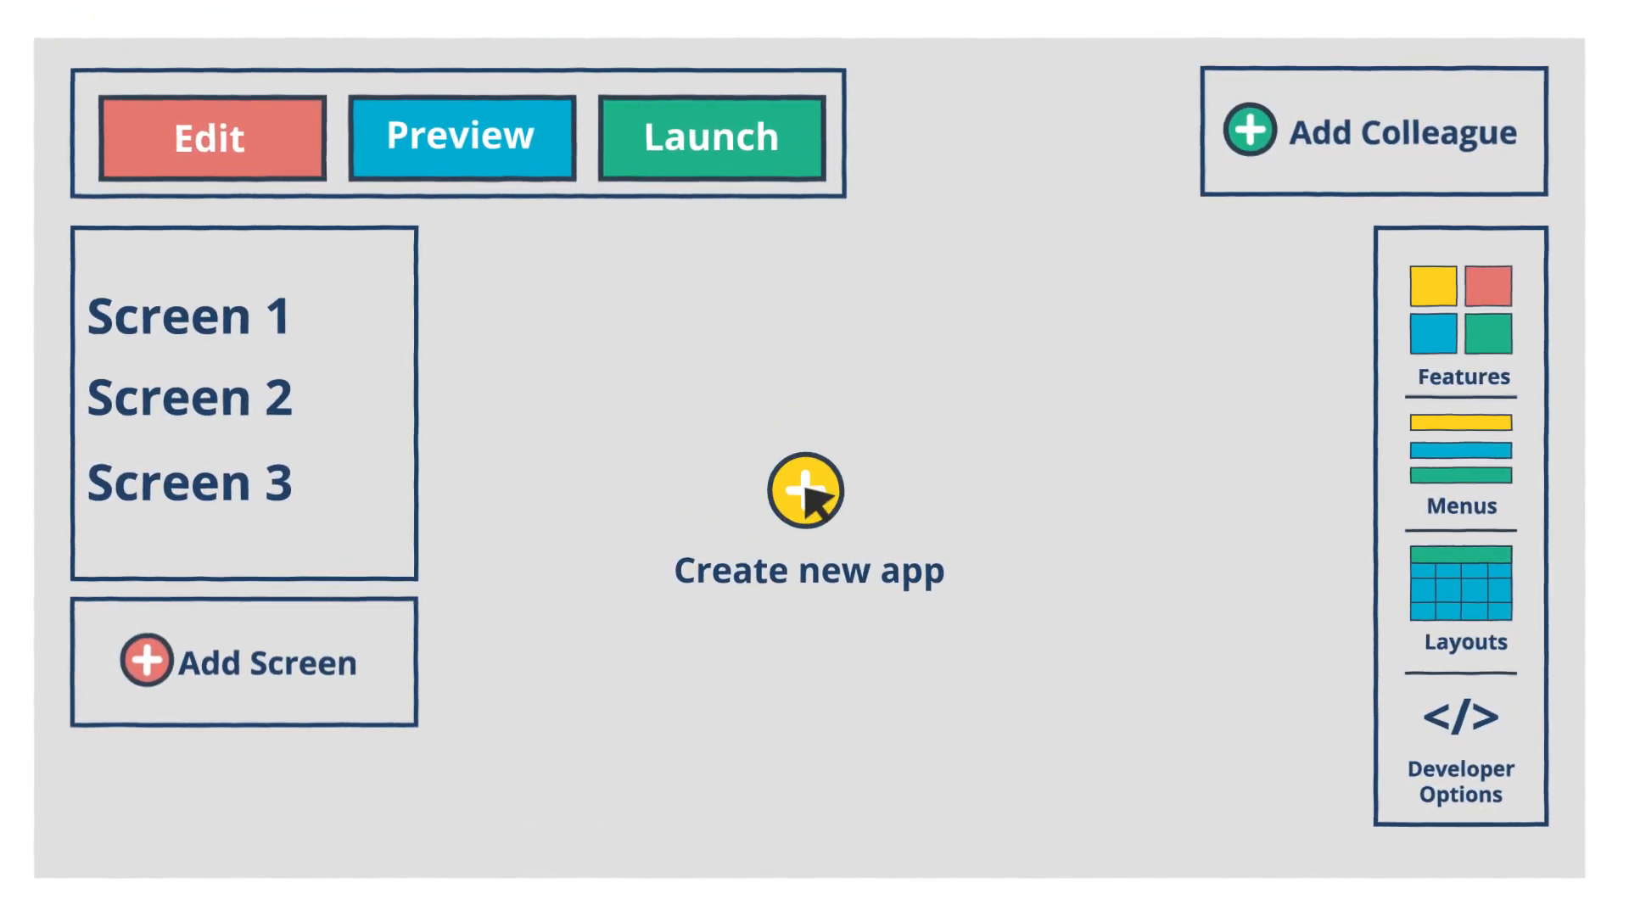
- Start a new app containing Screen 1, Screen 2 and Screen 3
{"action": "left_click", "coordinate": [808, 490]}
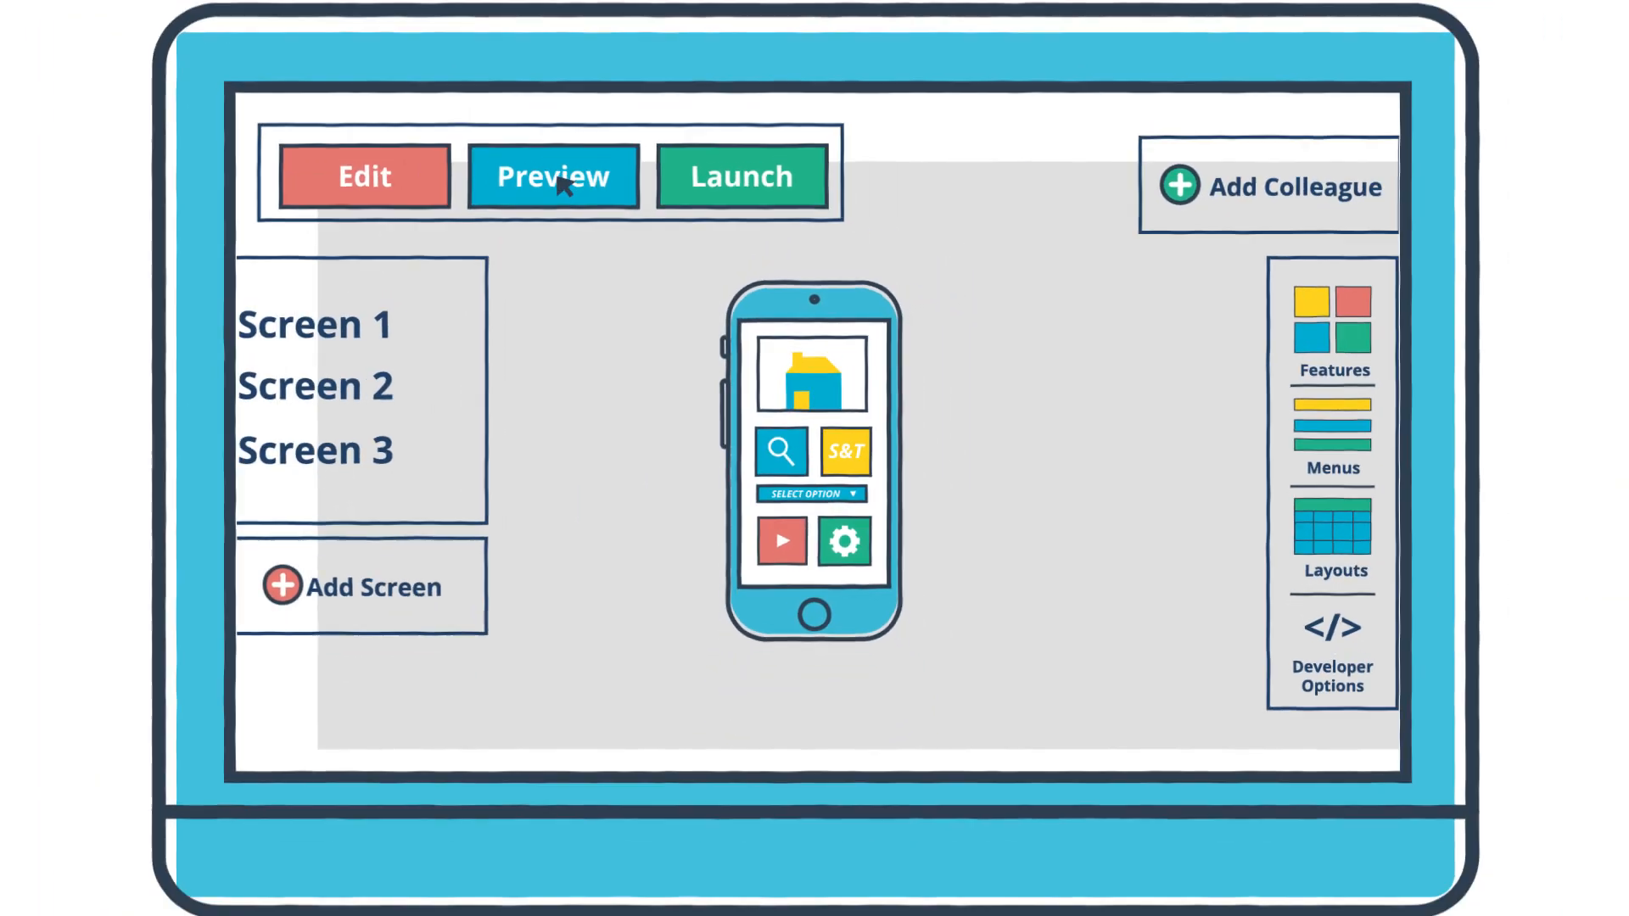
- Preview the app on a phone and invite colleague Sarah to collaborate alongside You and Tom
{"action": "left_click", "coordinate": [552, 175]}
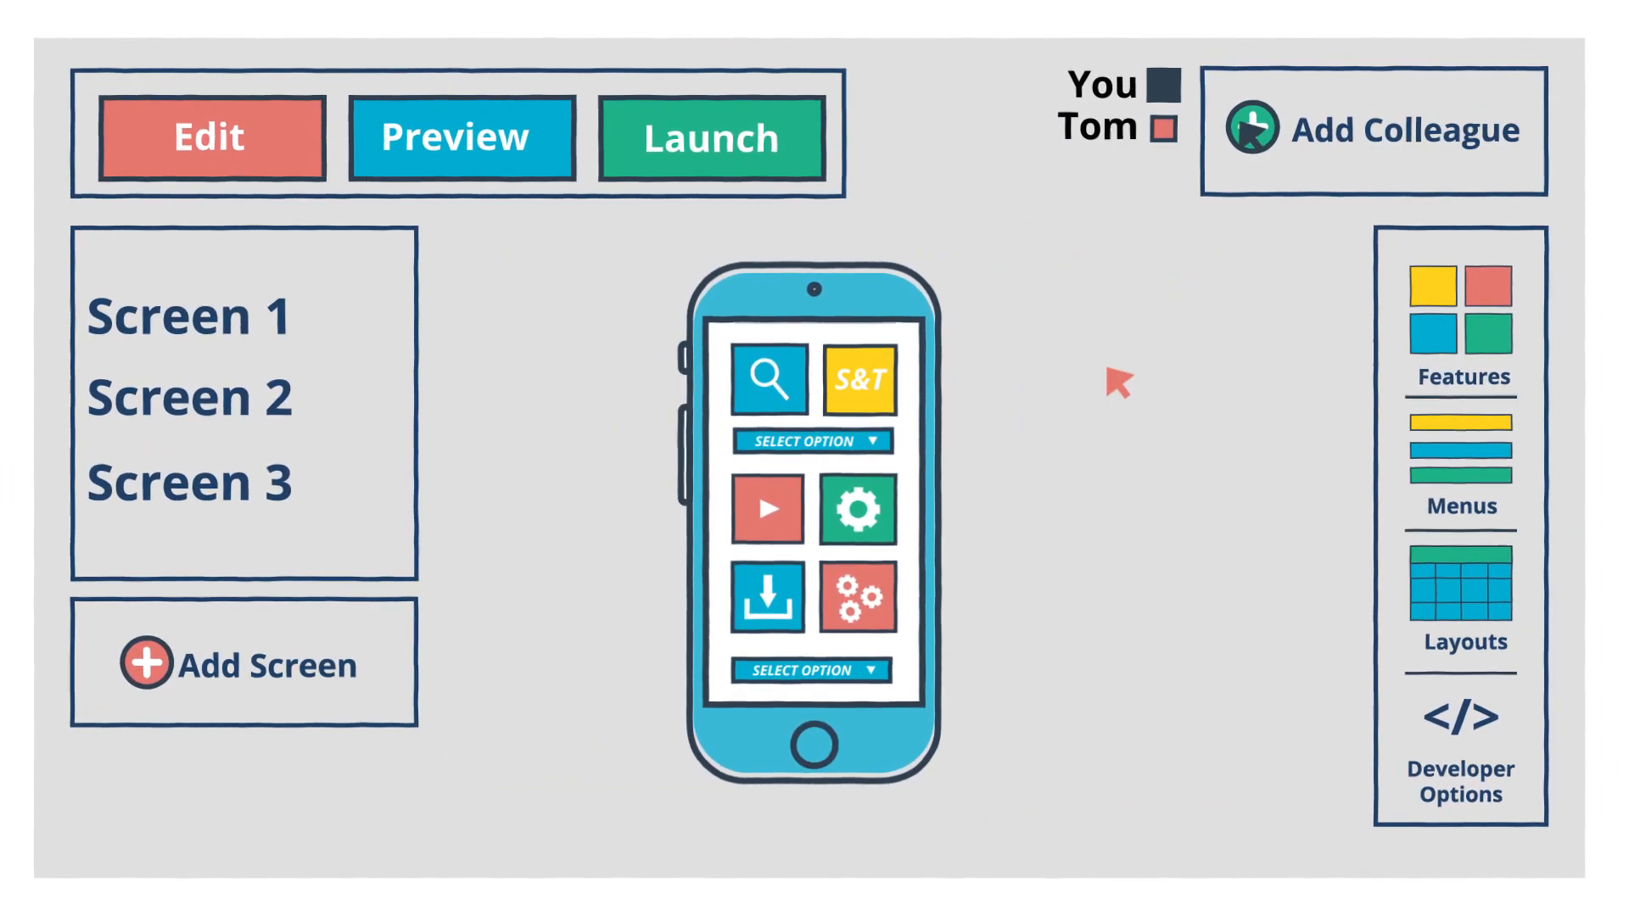
{"action": "left_click", "coordinate": [1373, 129]}
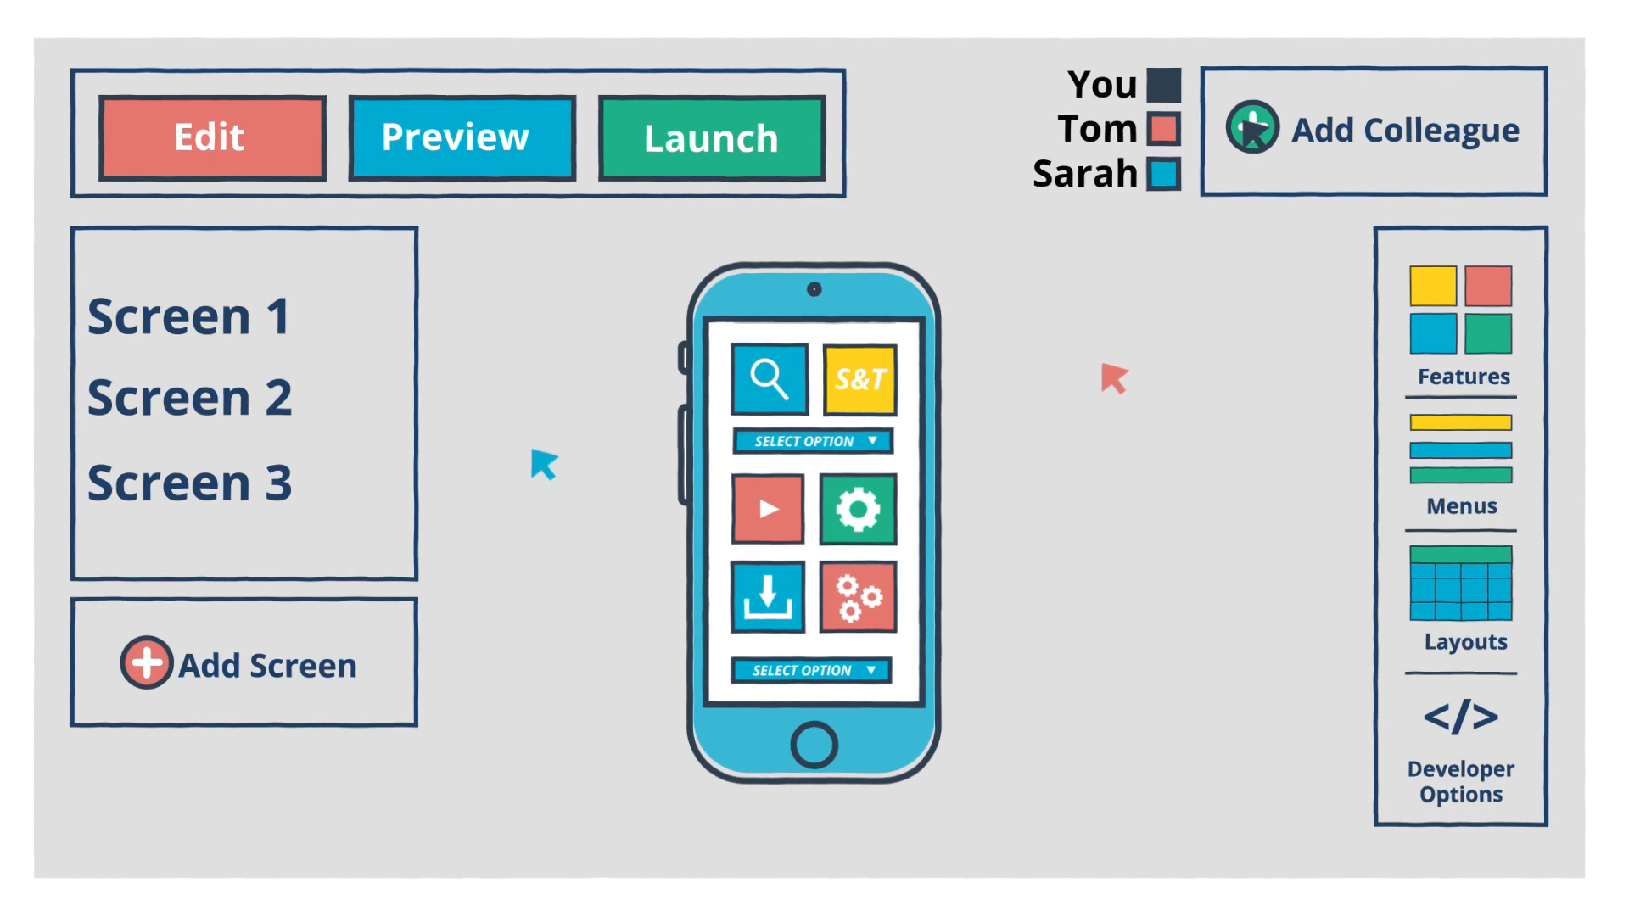